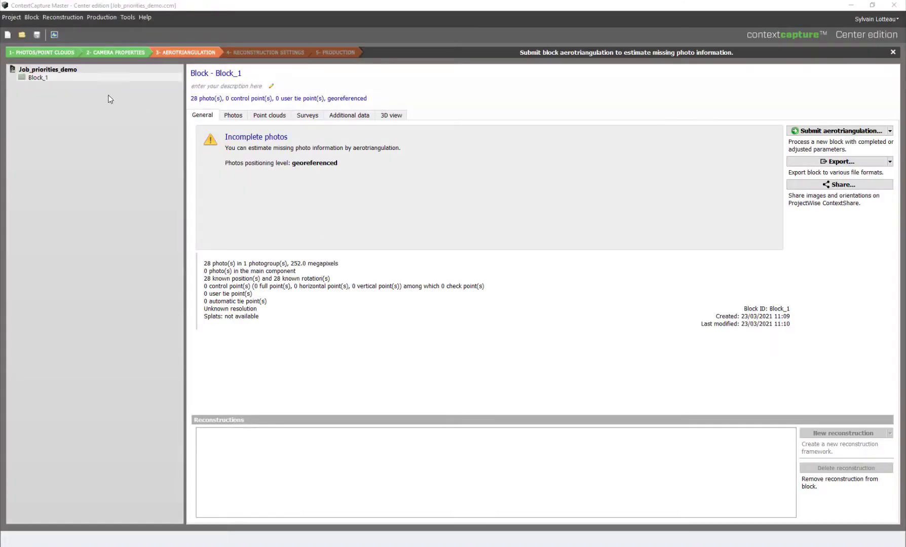
- Submit Block_1 aerotriangulation as Block_1 - AT for local ContextCapture Engine processing
click(892, 130)
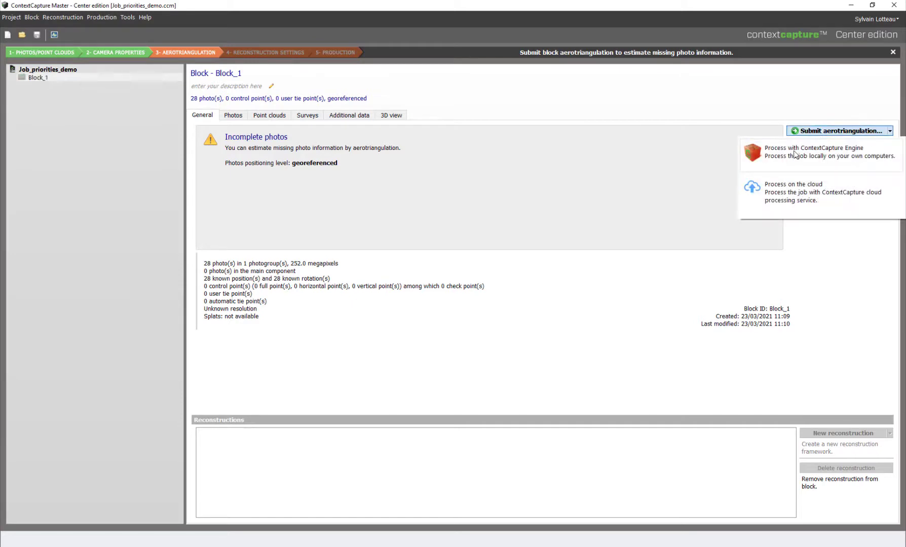
click(823, 151)
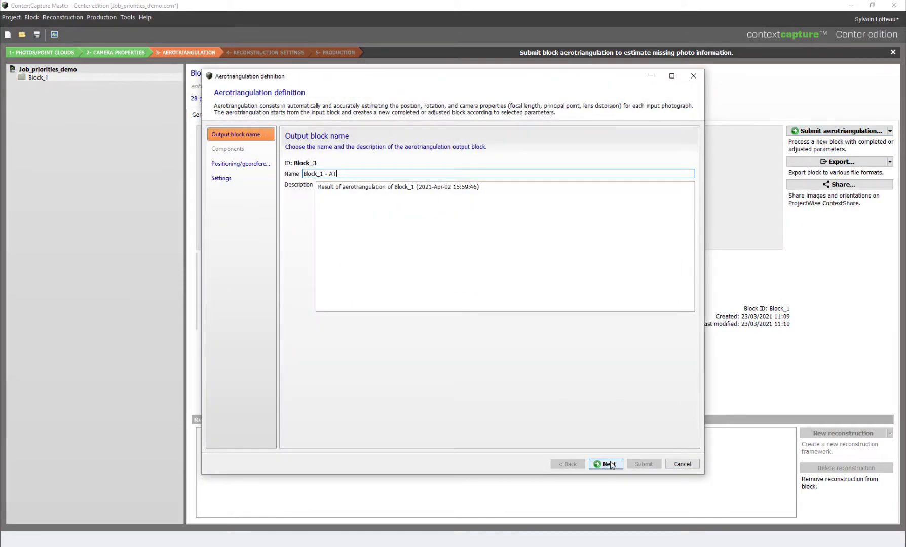
click(606, 464)
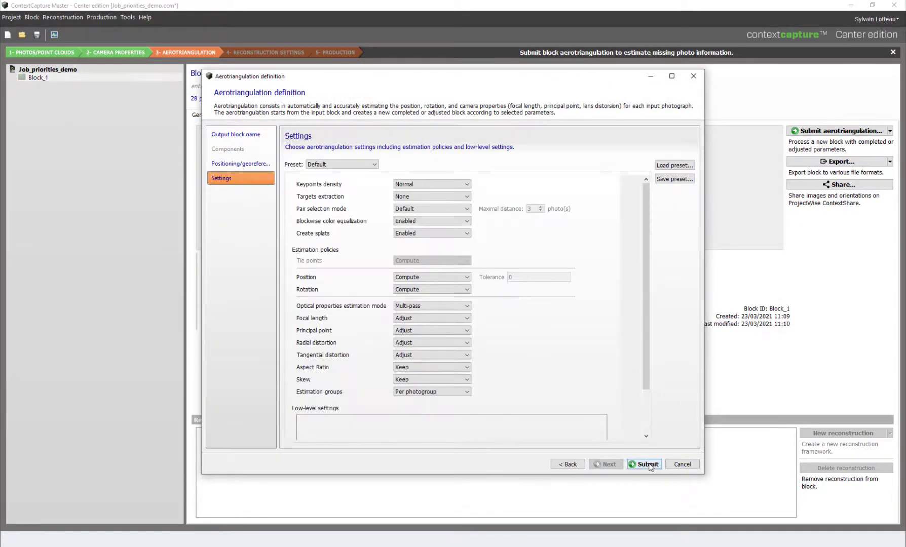
click(644, 464)
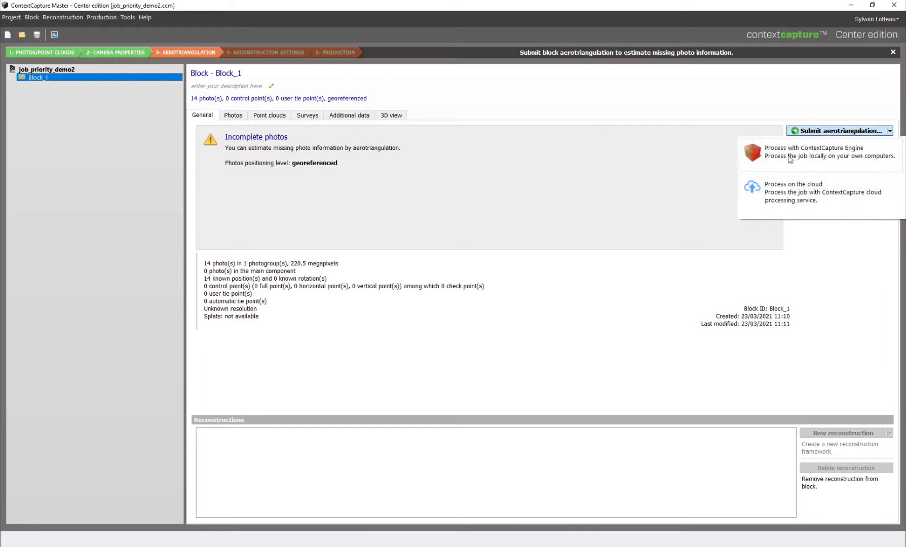
- Submit job_priority_demo2's 14-photo Block_1 aerotriangulation to the ContextCapture Engine
click(825, 152)
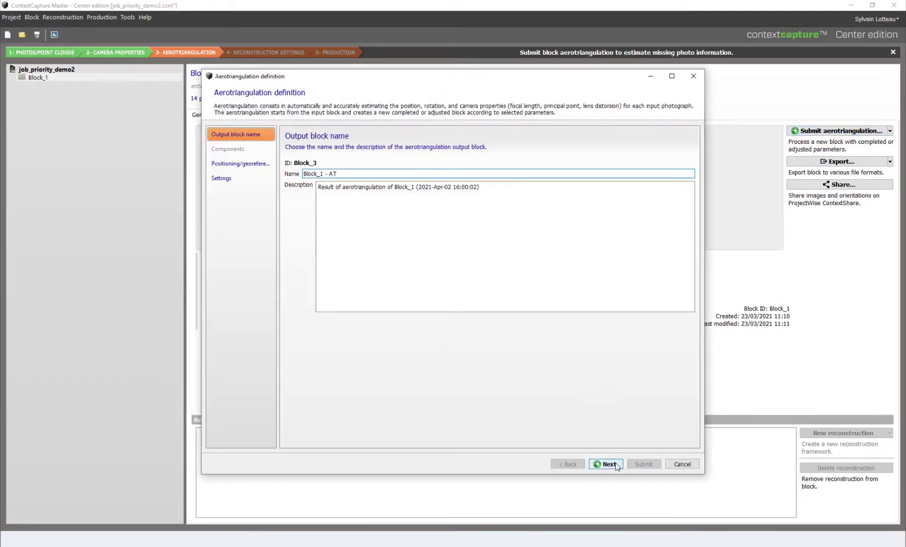
click(606, 464)
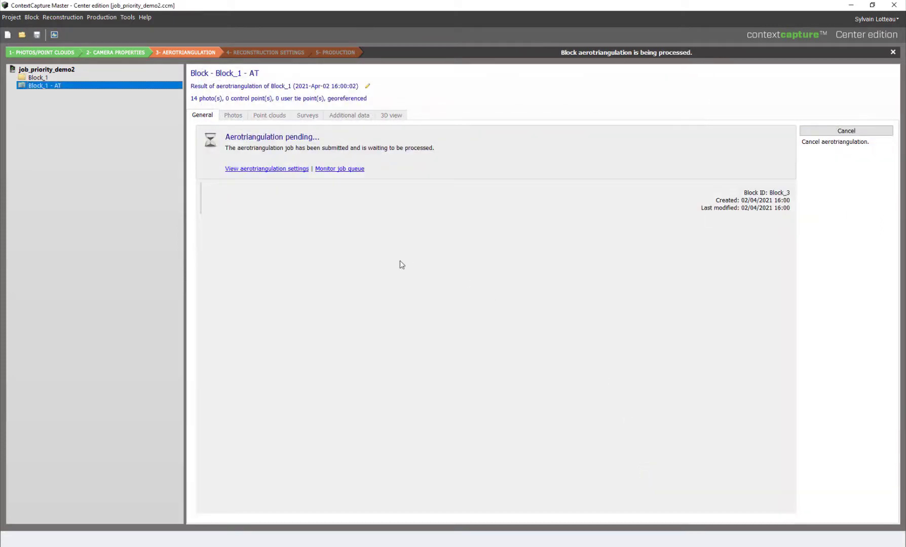
mouse_move(366, 156)
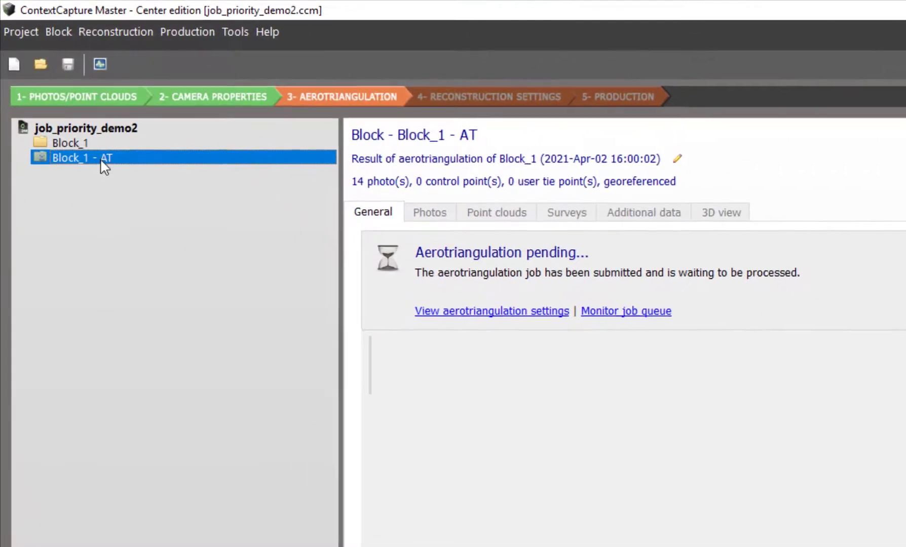
- Set a new job priority for the pending Block_1 - AT aerotriangulation
right_click(102, 158)
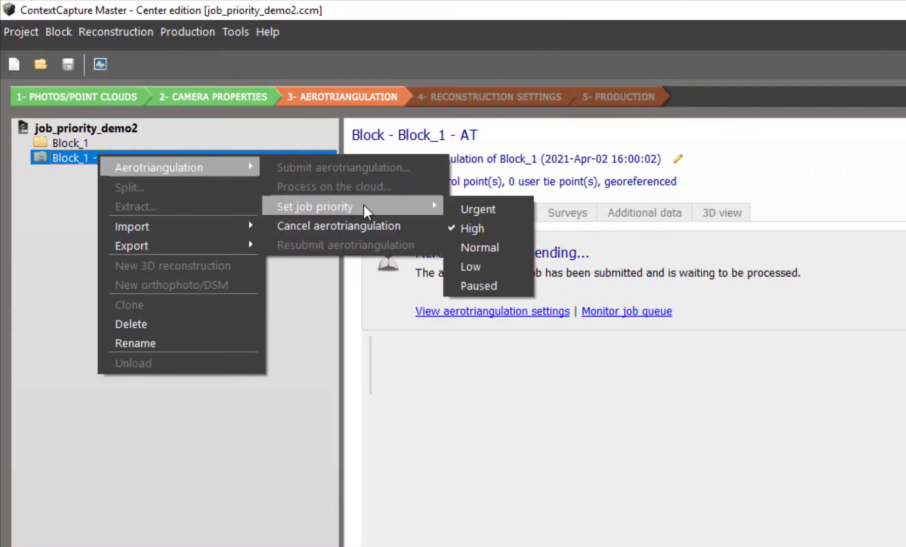
mouse_move(497, 237)
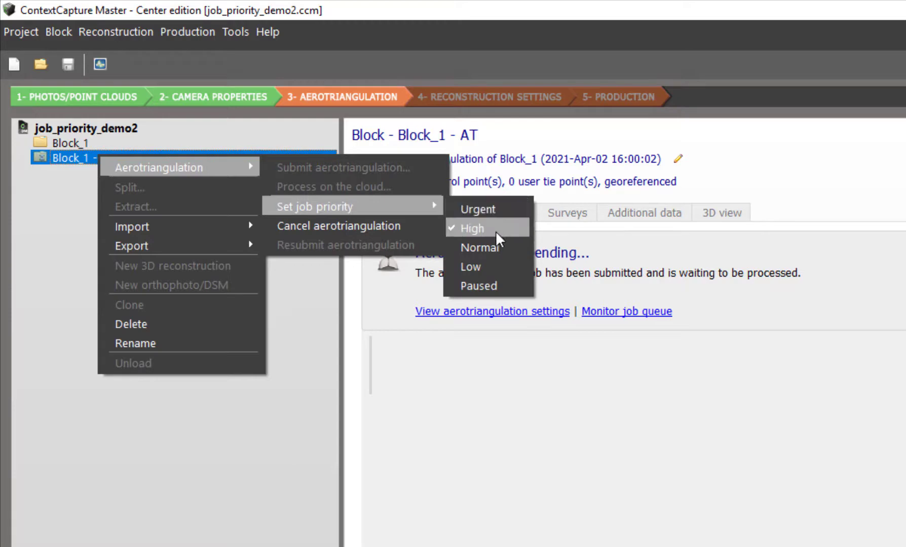
click(471, 228)
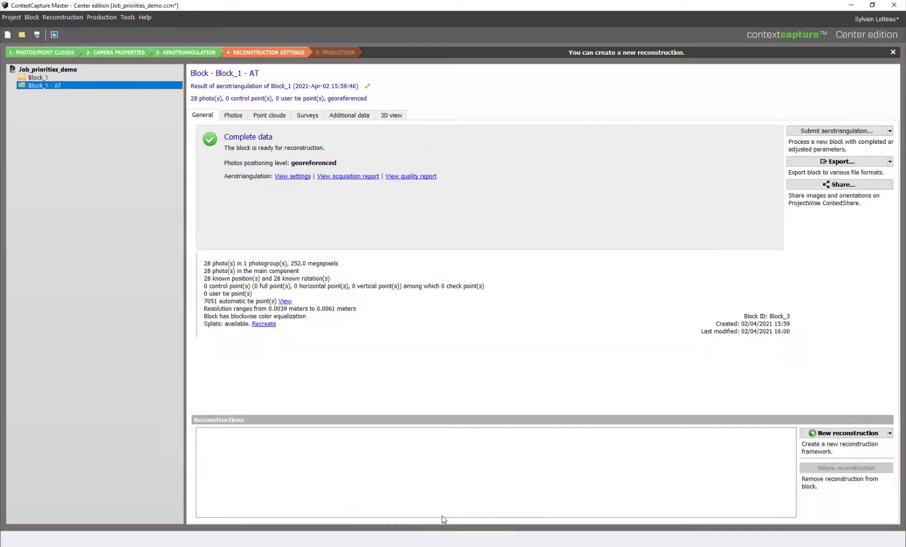
mouse_move(478, 532)
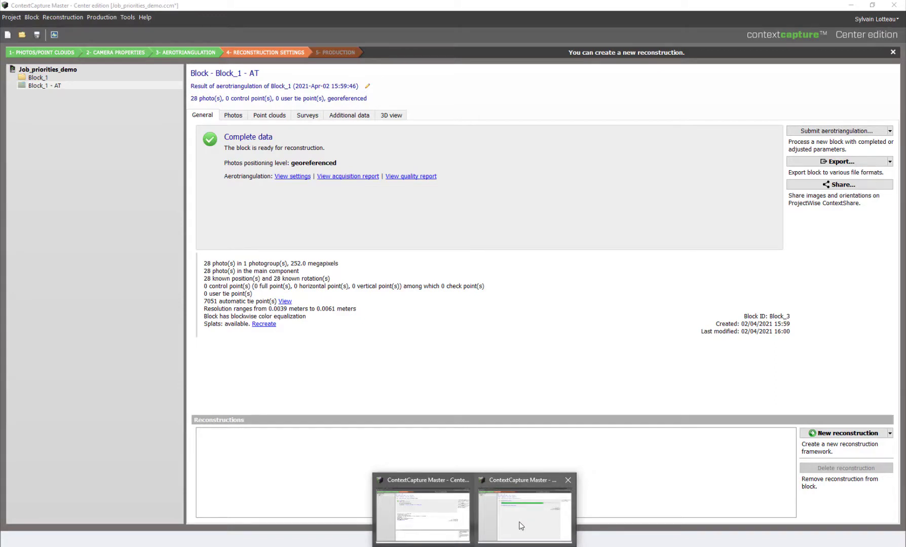
- Switch to the Job_priorities_demo window from the taskbar
click(521, 525)
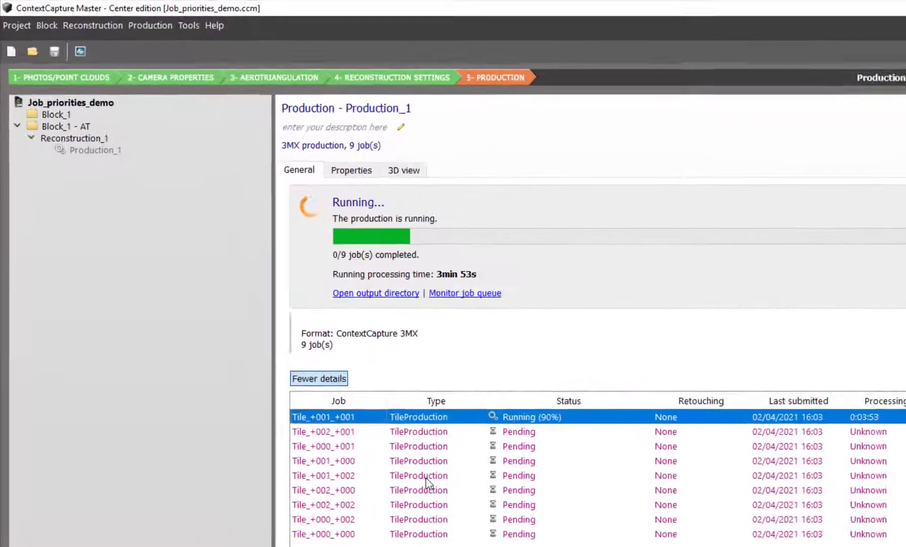
- Set a new job priority for the running Production_1
right_click(95, 150)
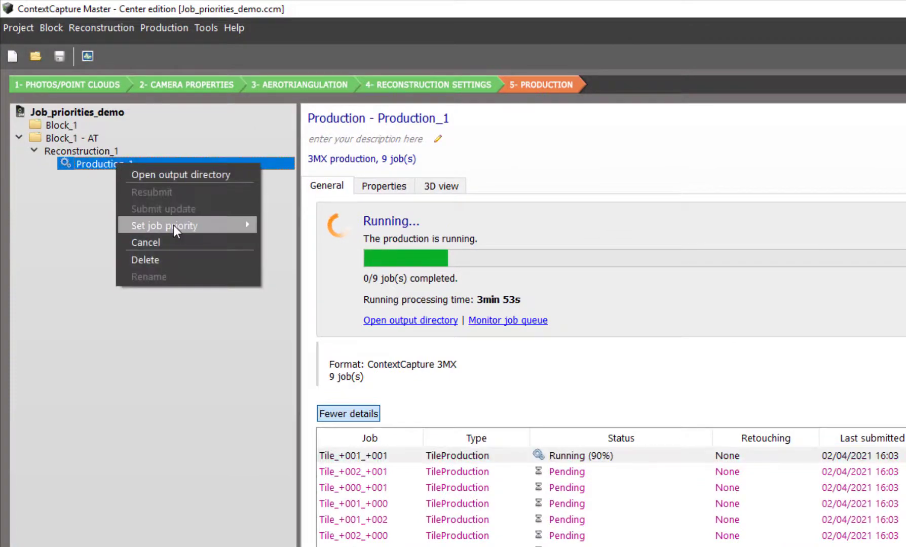
click(289, 281)
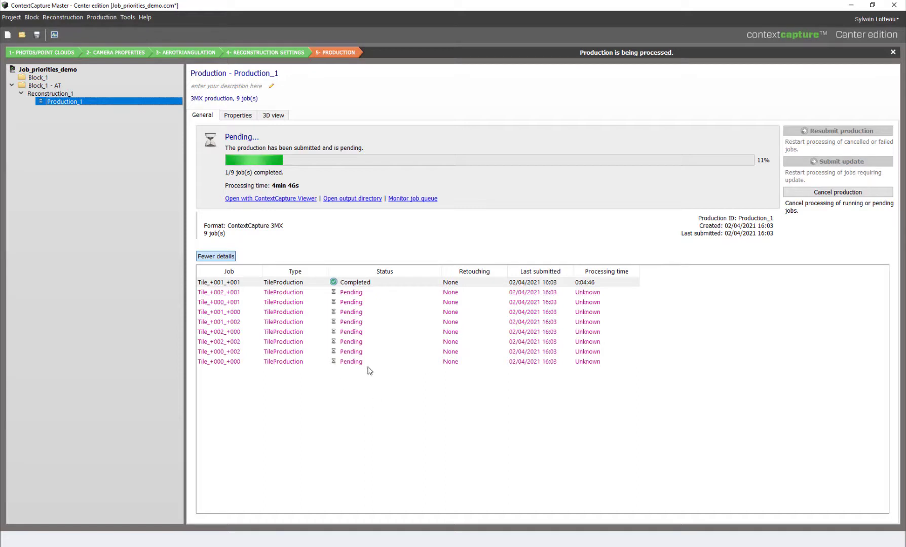
mouse_move(337, 369)
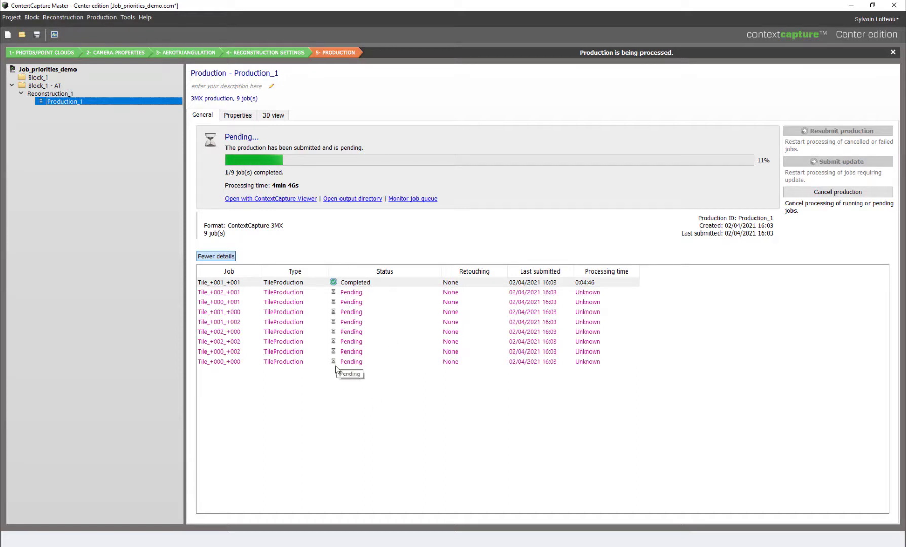
mouse_move(348, 152)
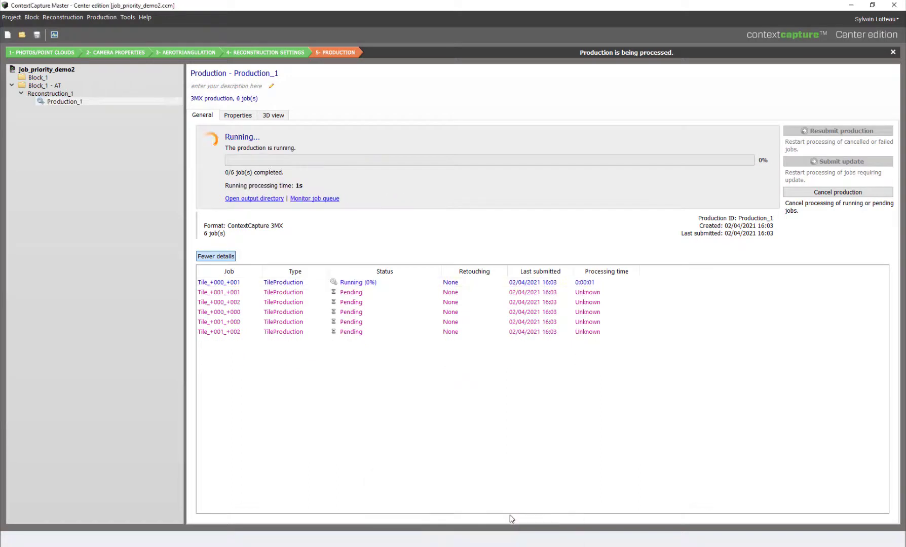
mouse_move(403, 423)
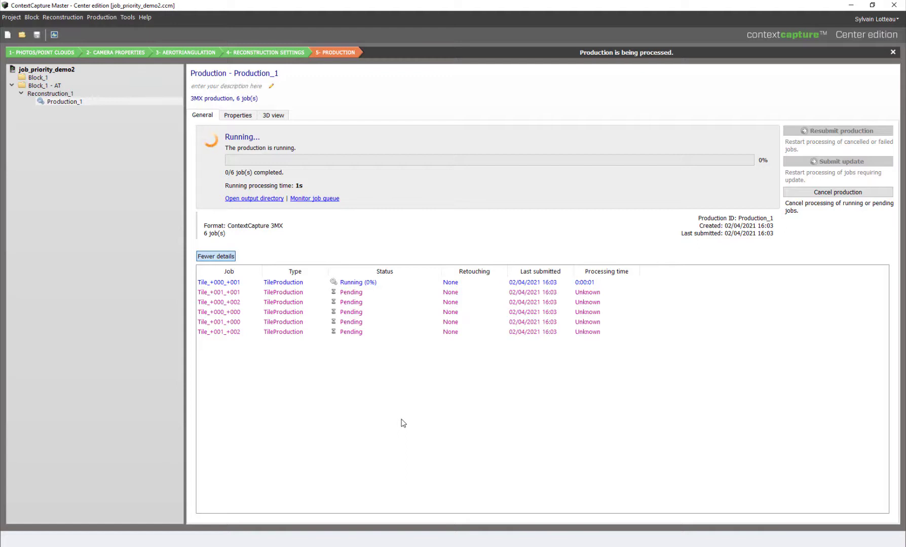
- Set Production_2's job priority to Paused in Job_priorities_demo
click(64, 109)
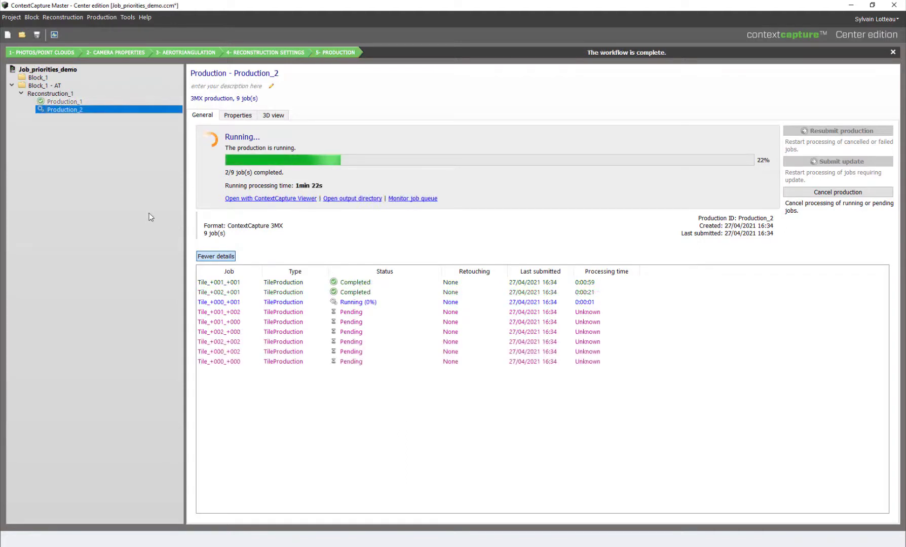
mouse_move(92, 112)
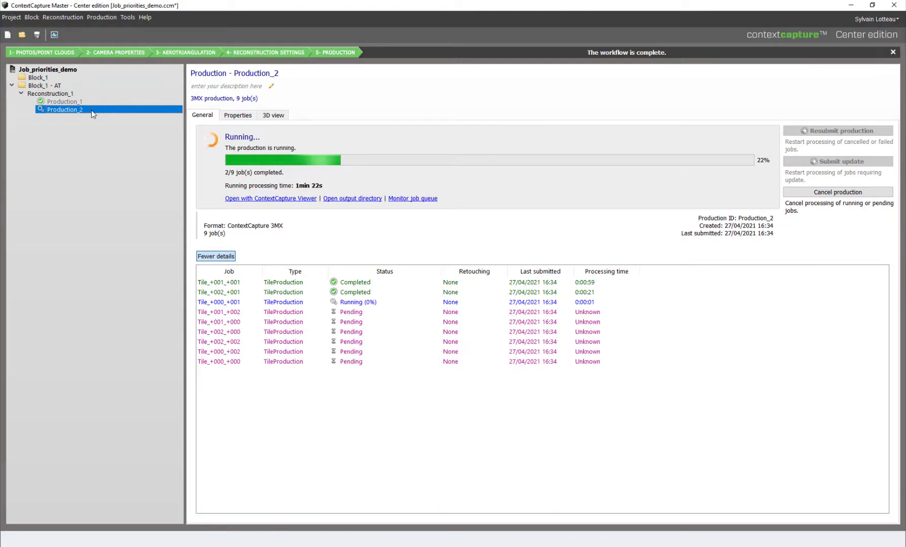
right_click(63, 110)
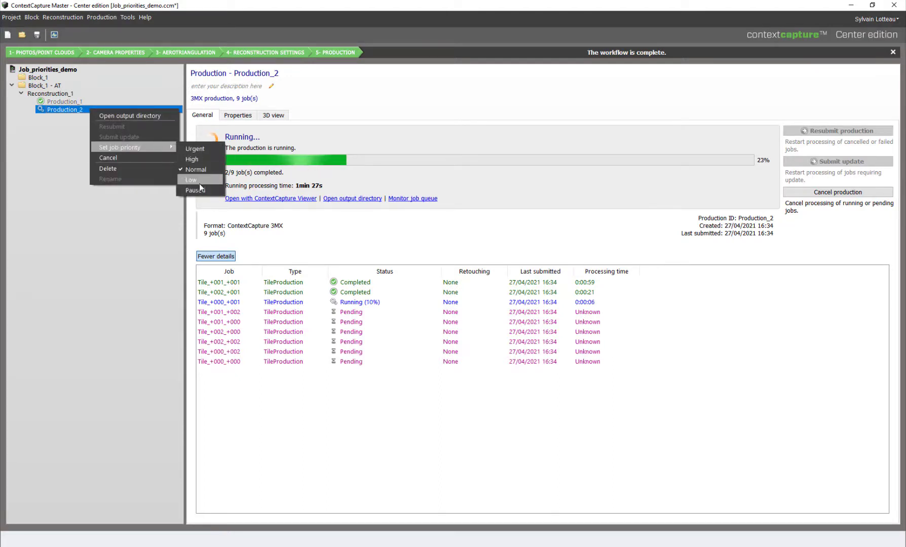
click(194, 190)
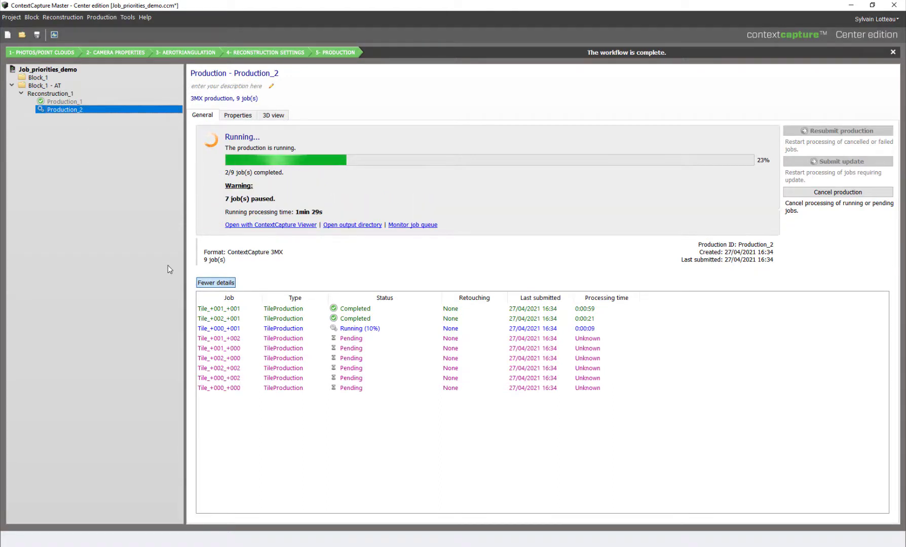
mouse_move(192, 251)
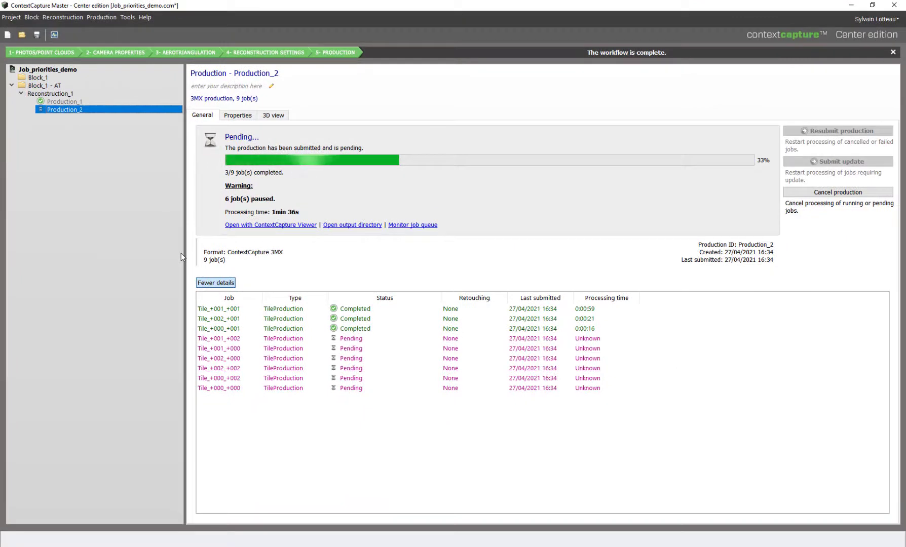
- Give the paused Production_2 a non-paused job priority
right_click(63, 110)
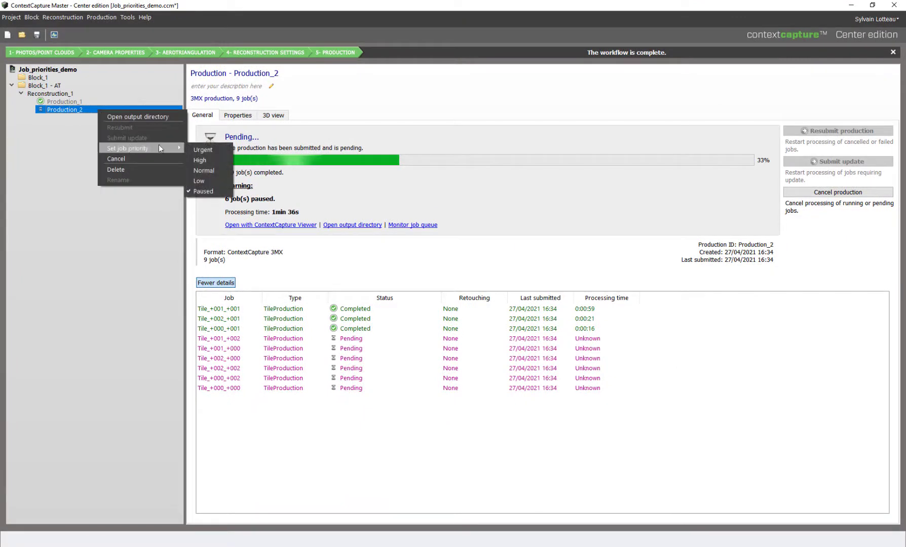
click(336, 419)
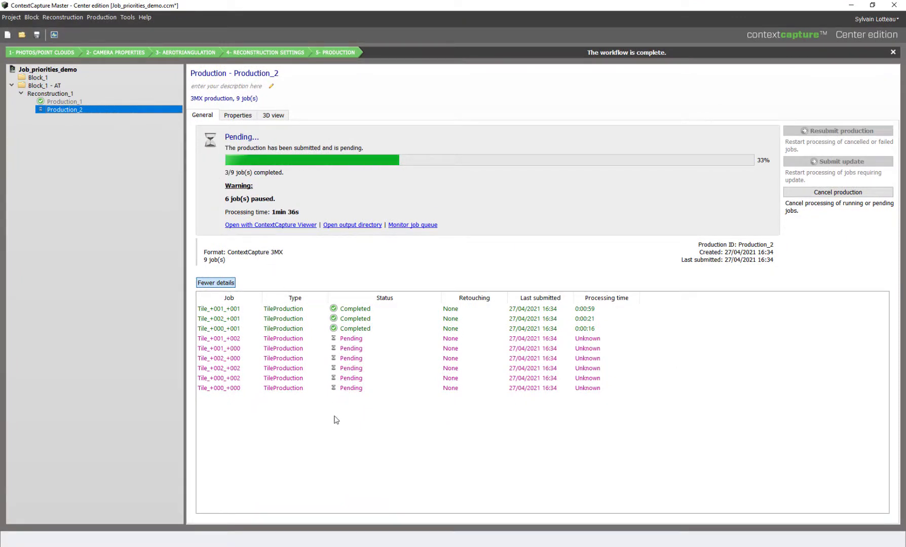